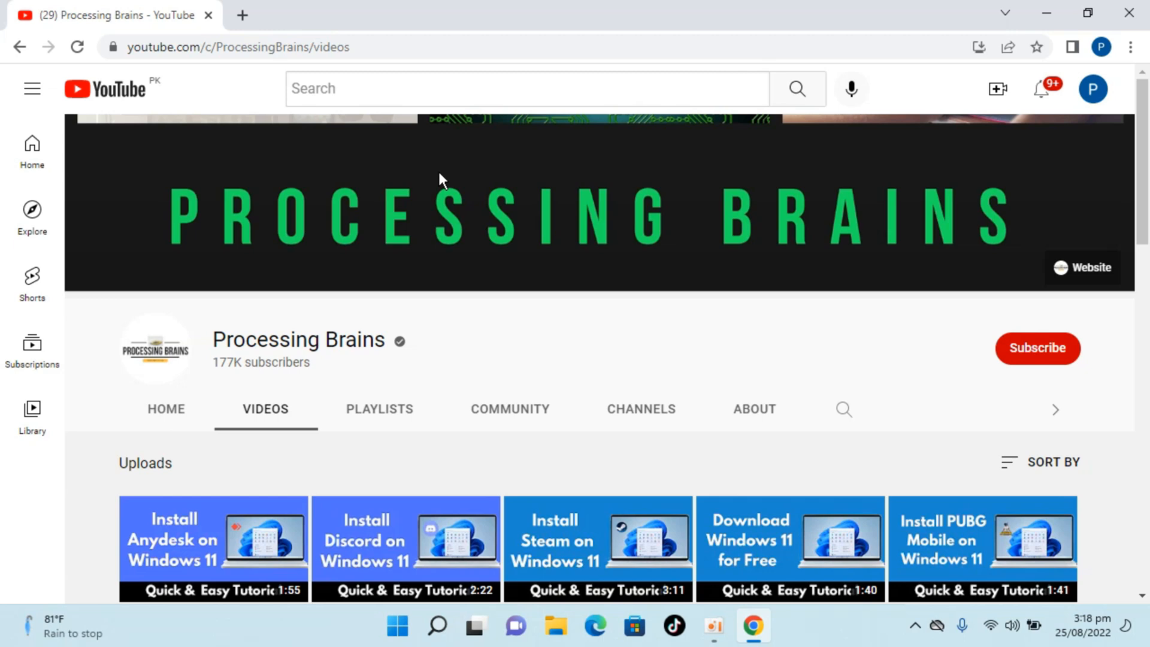
pyautogui.moveTo(491, 173)
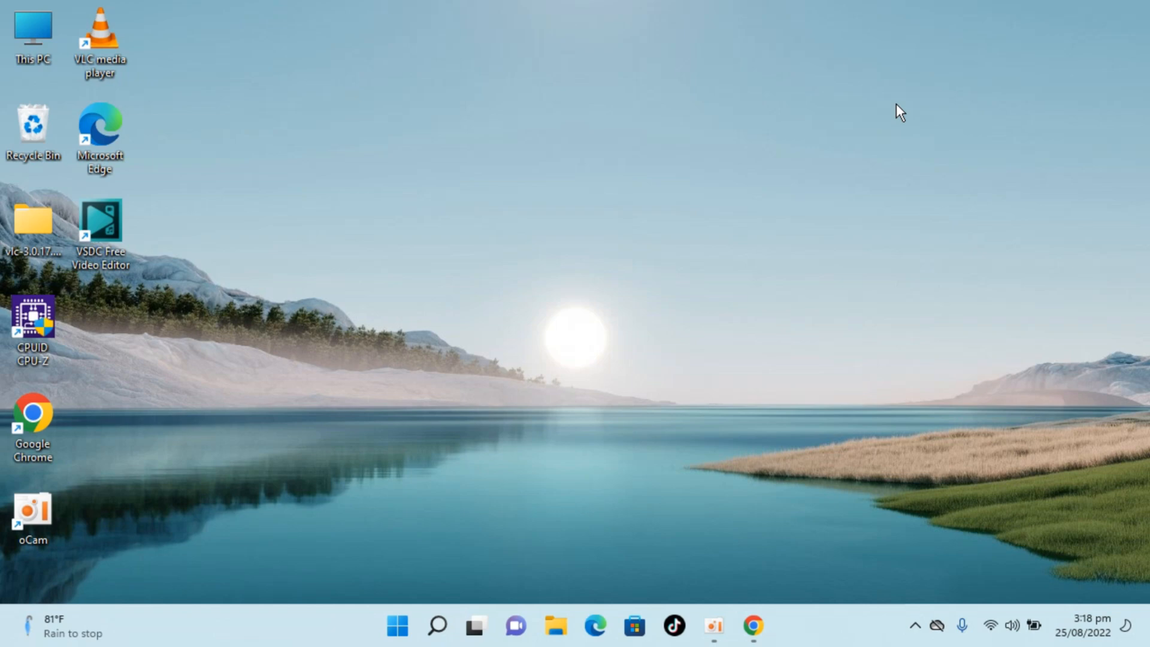
pyautogui.moveTo(767, 164)
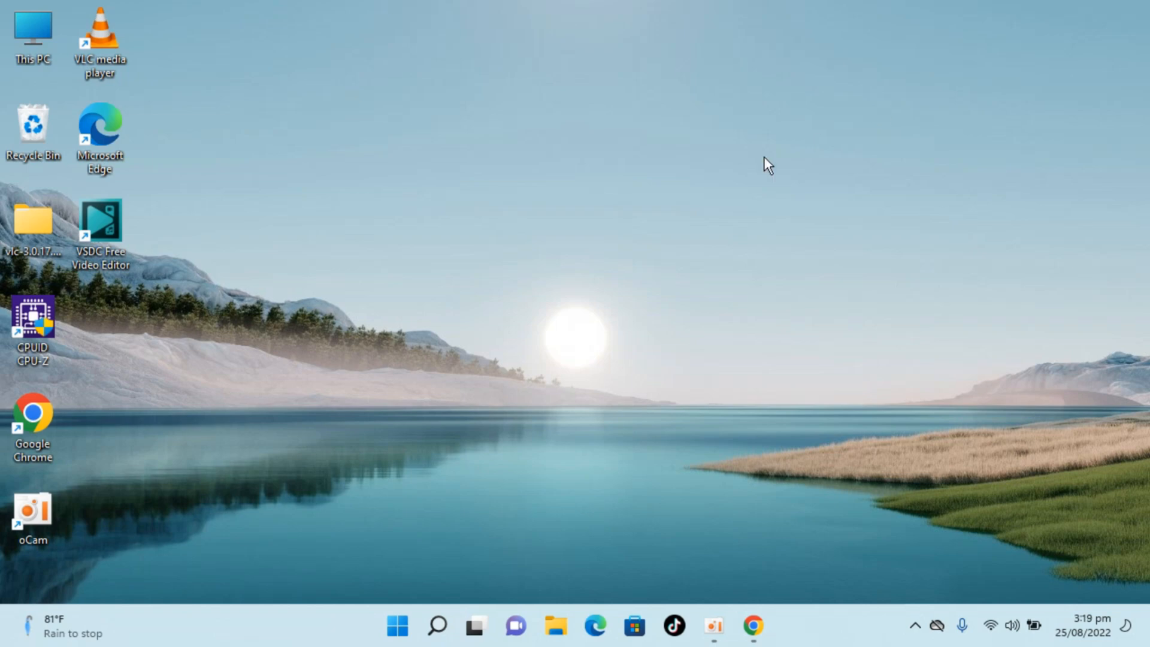
pyautogui.moveTo(438, 625)
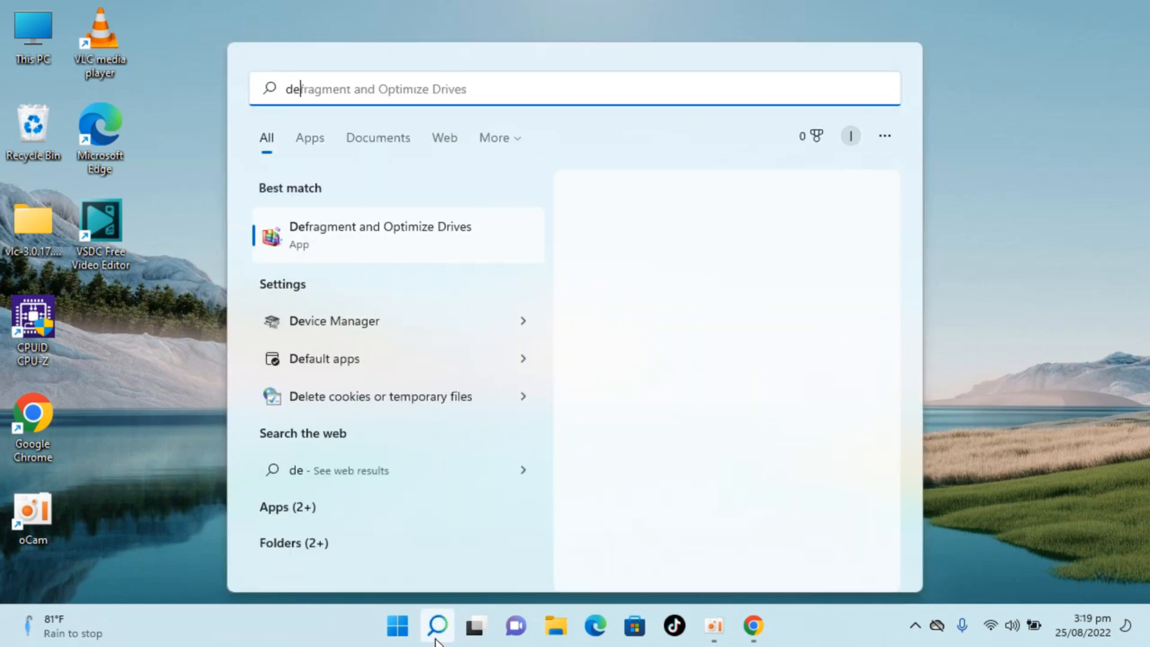
# Search Windows for 'device Manager' to launch Device Manager
pyautogui.write('device Manager')
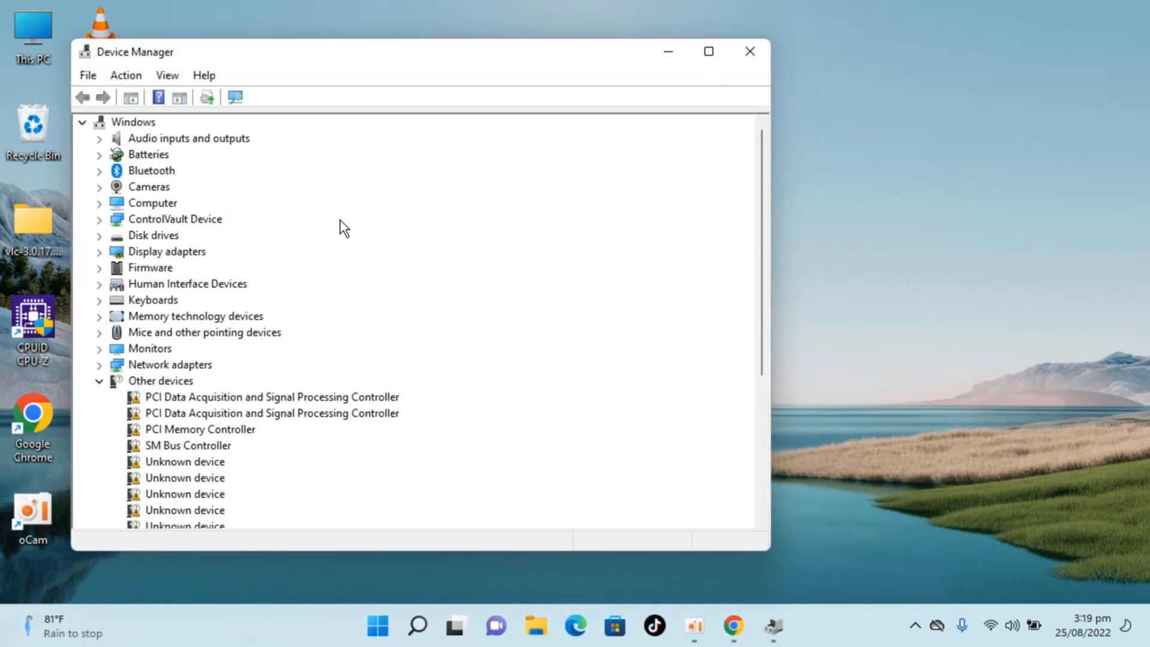
# Maximize the Device Manager window to full screen
pyautogui.click(707, 52)
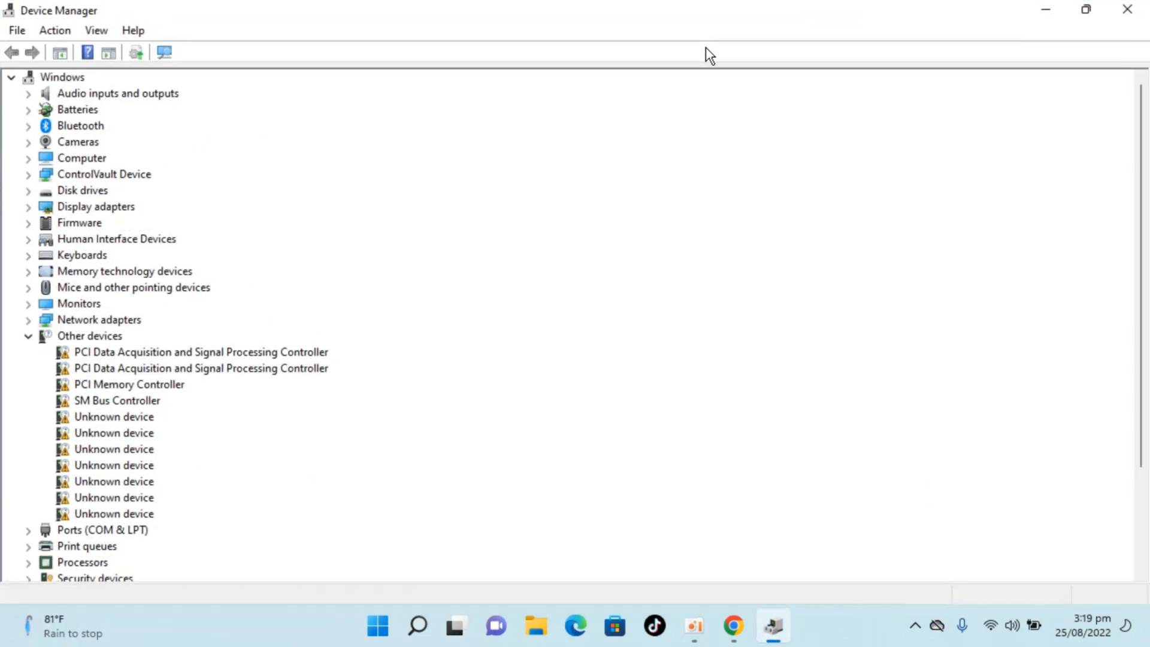
pyautogui.moveTo(521, 128)
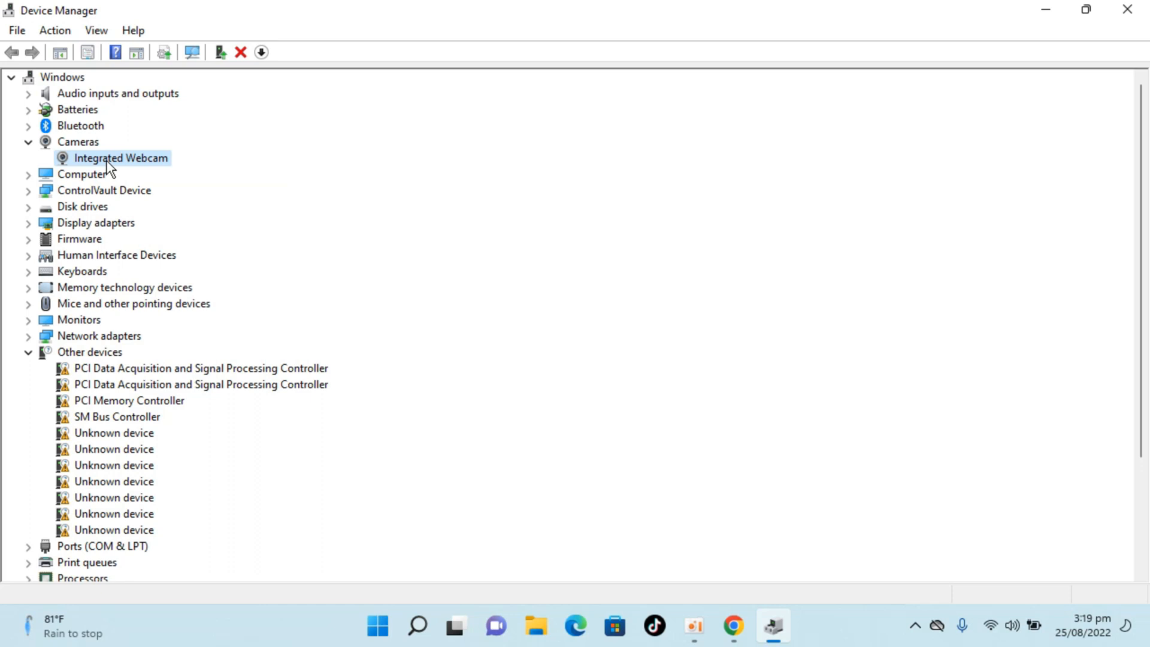
pyautogui.moveTo(137, 181)
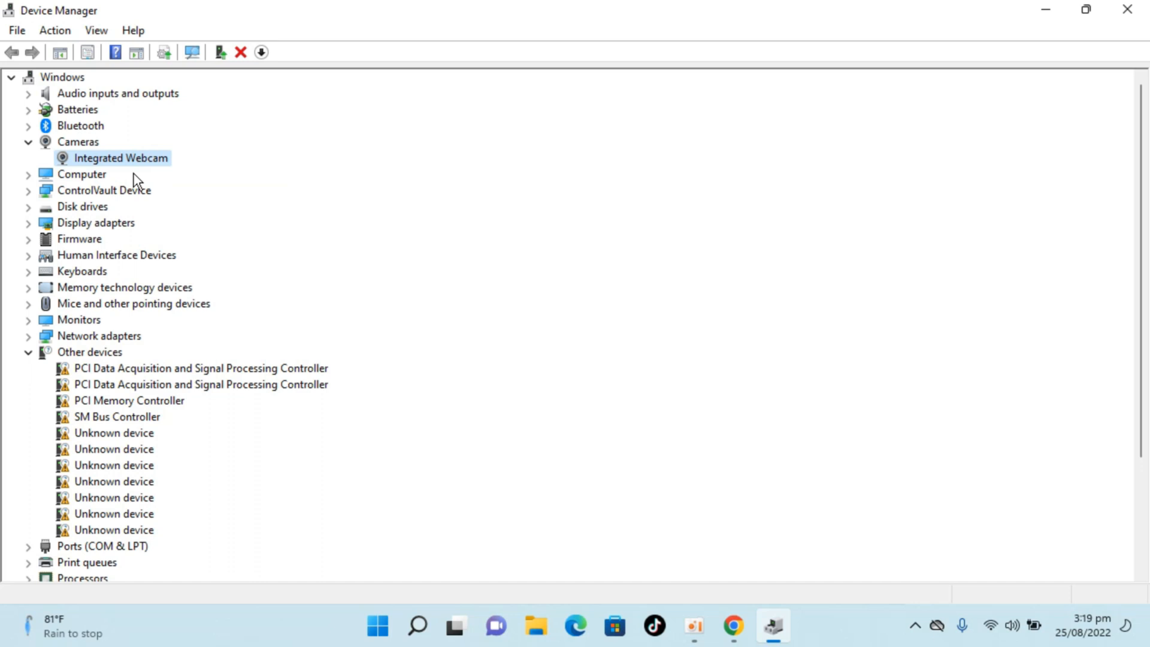
pyautogui.moveTo(136, 167)
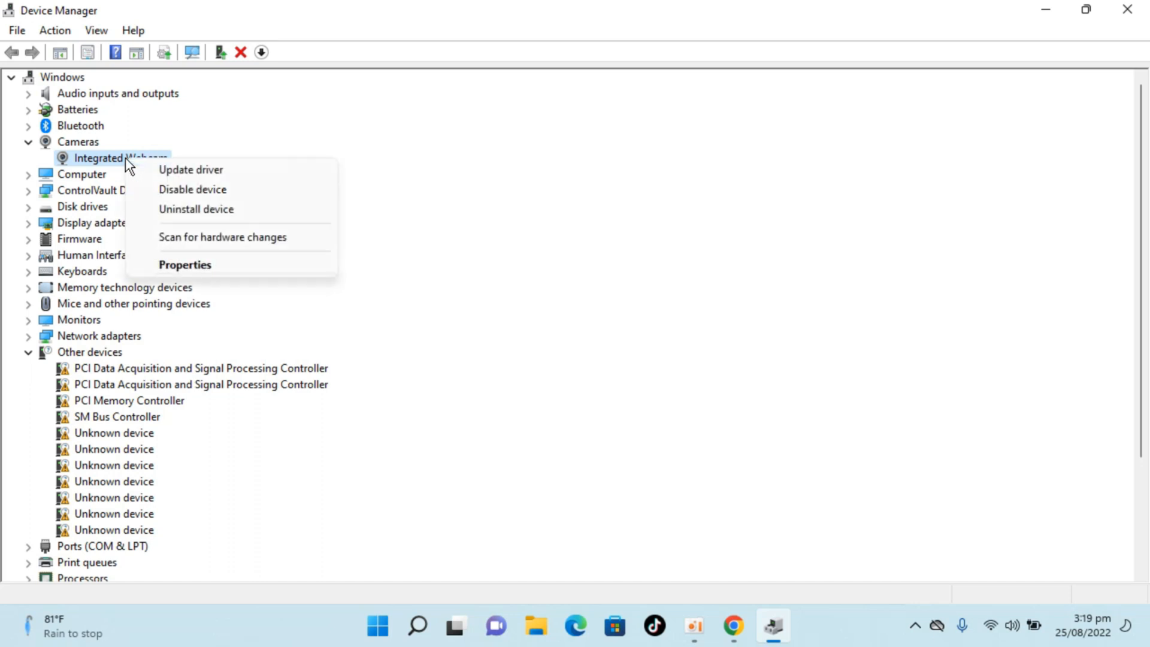
pyautogui.moveTo(192, 189)
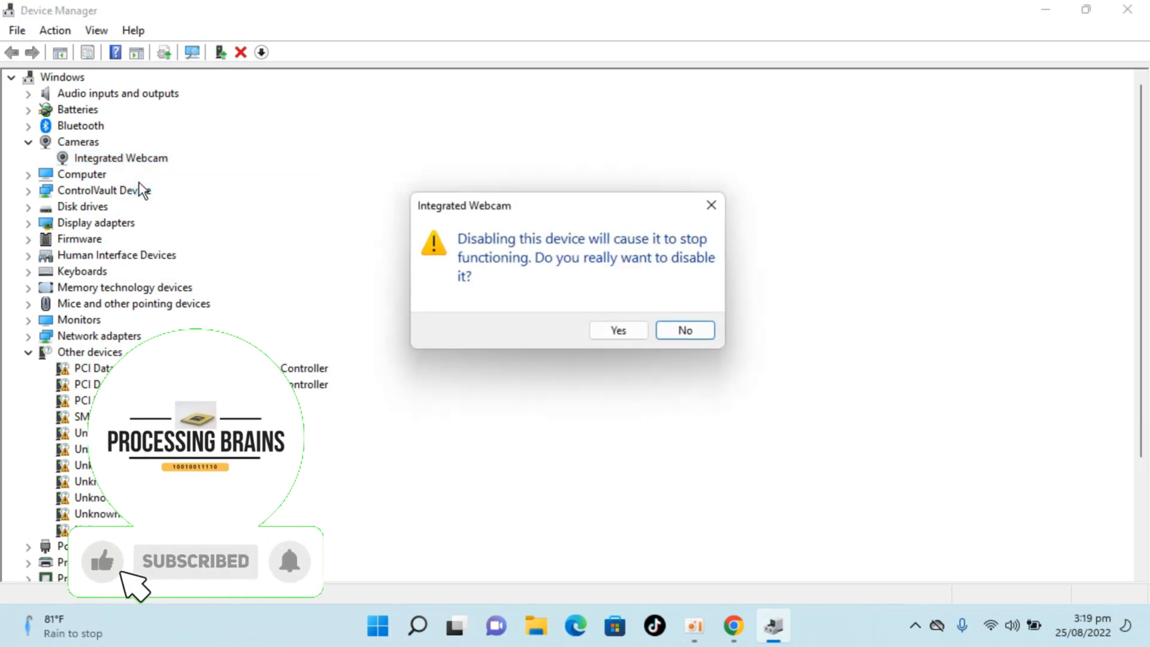
# Confirm disabling the Integrated Webcam with Yes, leaving the restart prompt open
pyautogui.click(617, 331)
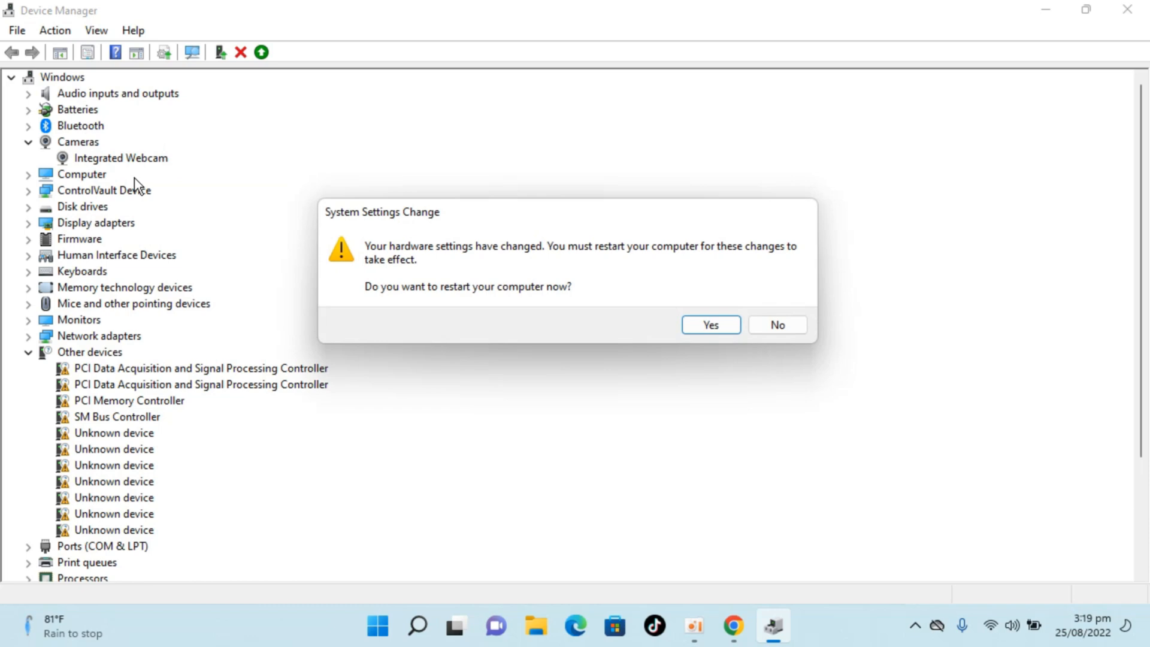
pyautogui.moveTo(153, 222)
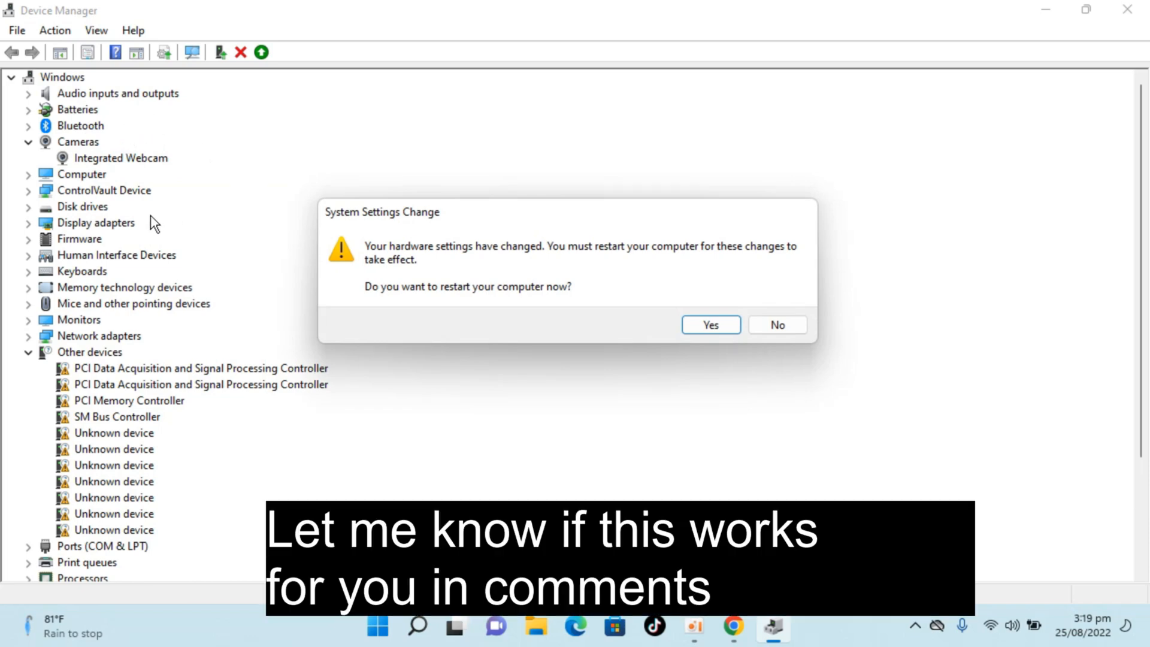
pyautogui.moveTo(188, 182)
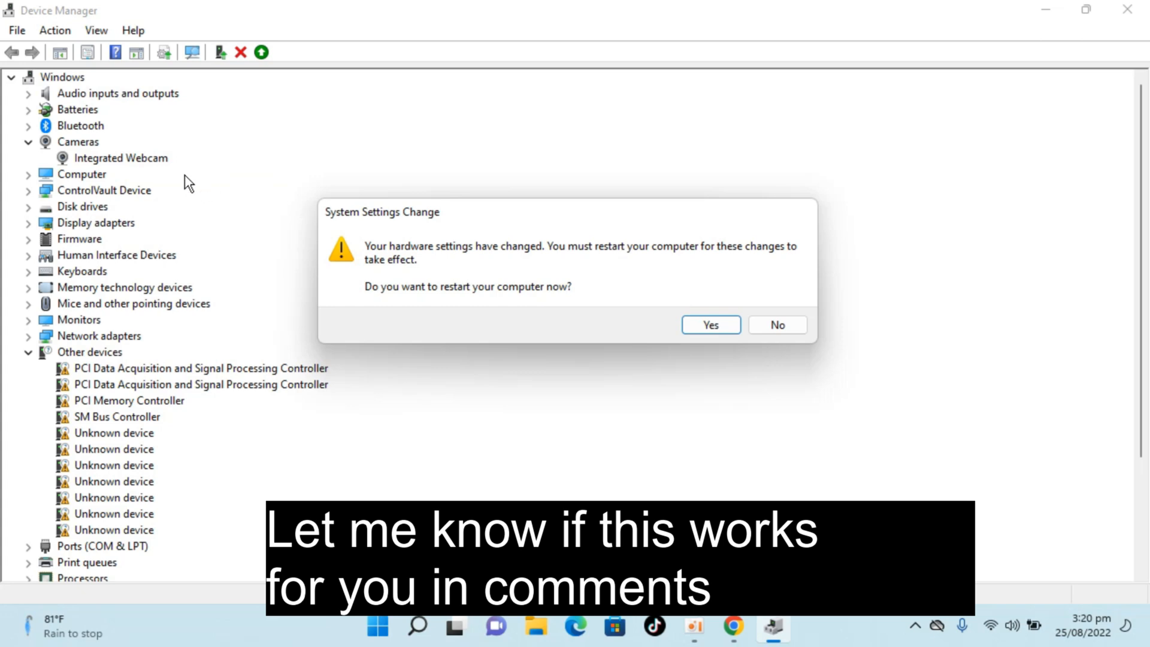